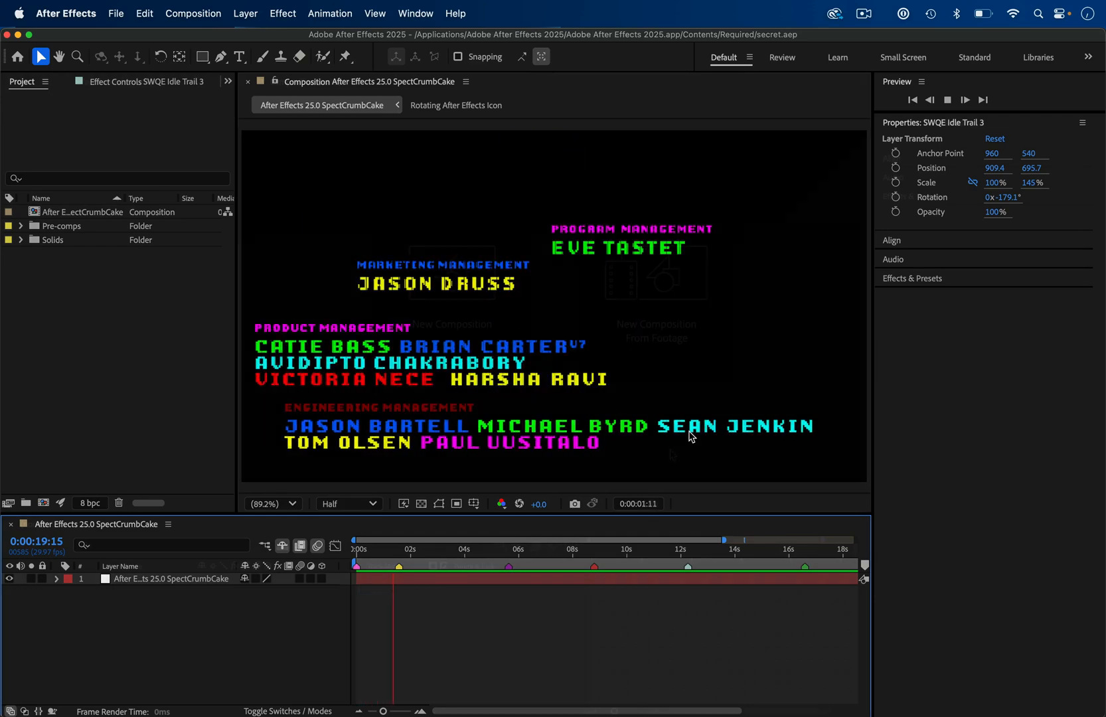
- Trigger the 'secret.aep is locked' warning from the hidden After Effects credits composition
{"action": "left_click", "coordinate": [65, 12]}
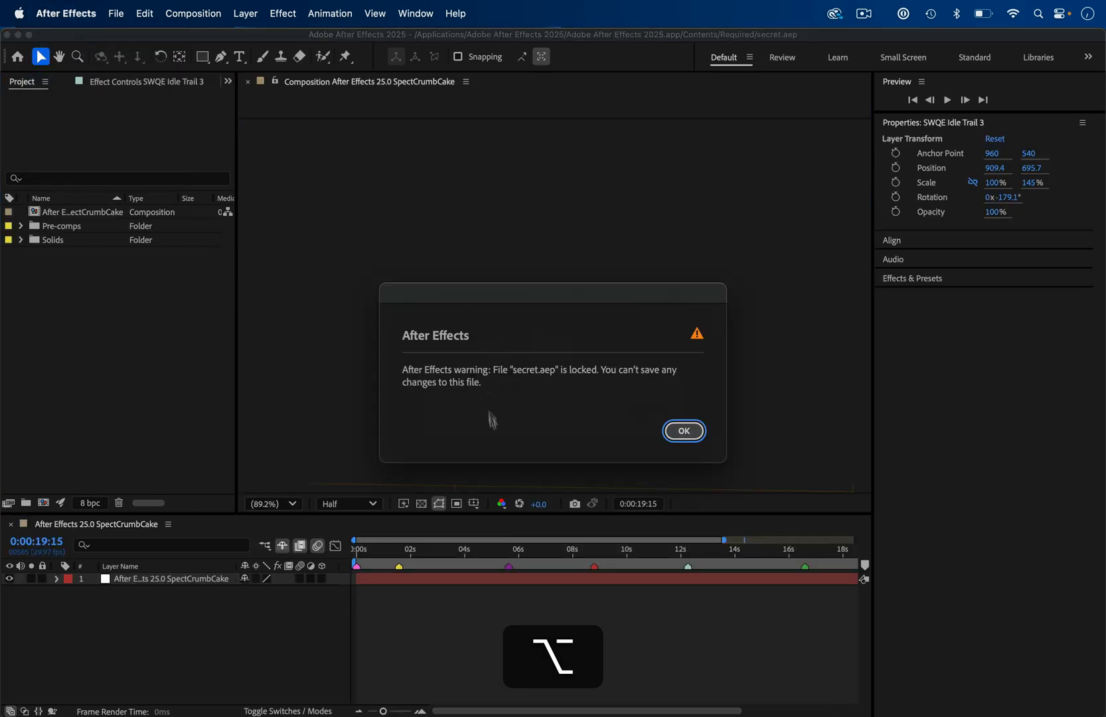
{"action": "mouse_move", "coordinate": [611, 403]}
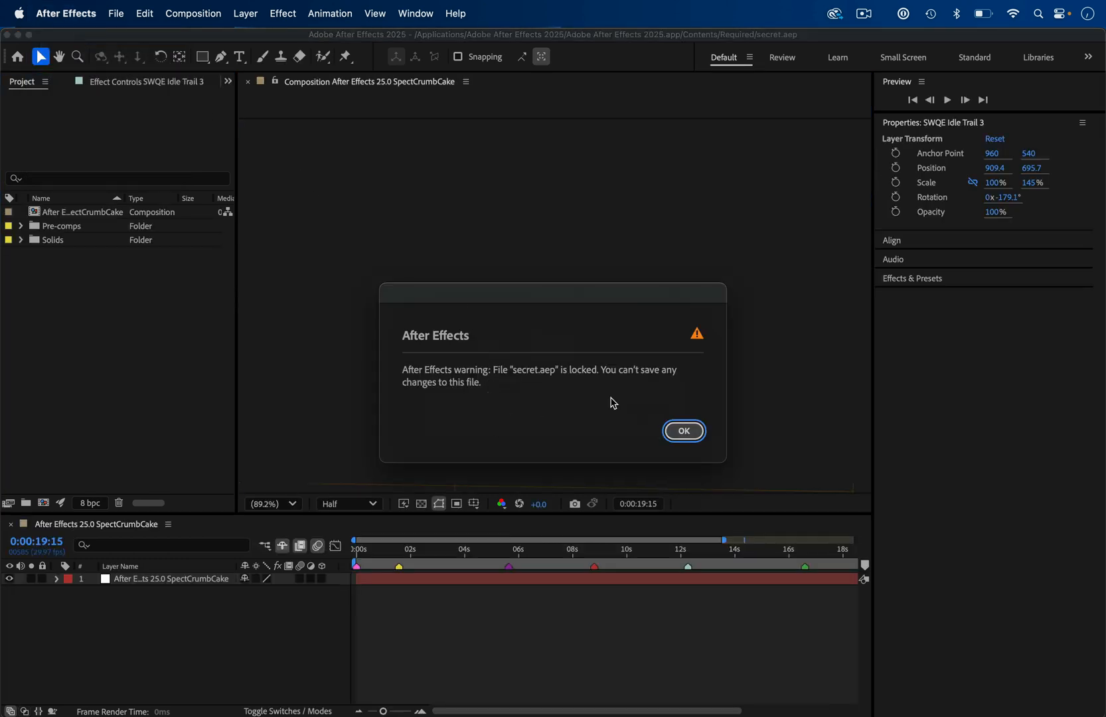
- Dismiss the locked-file warning and select the SpectCrumbCake composition layer in the timeline
{"action": "left_click", "coordinate": [681, 431]}
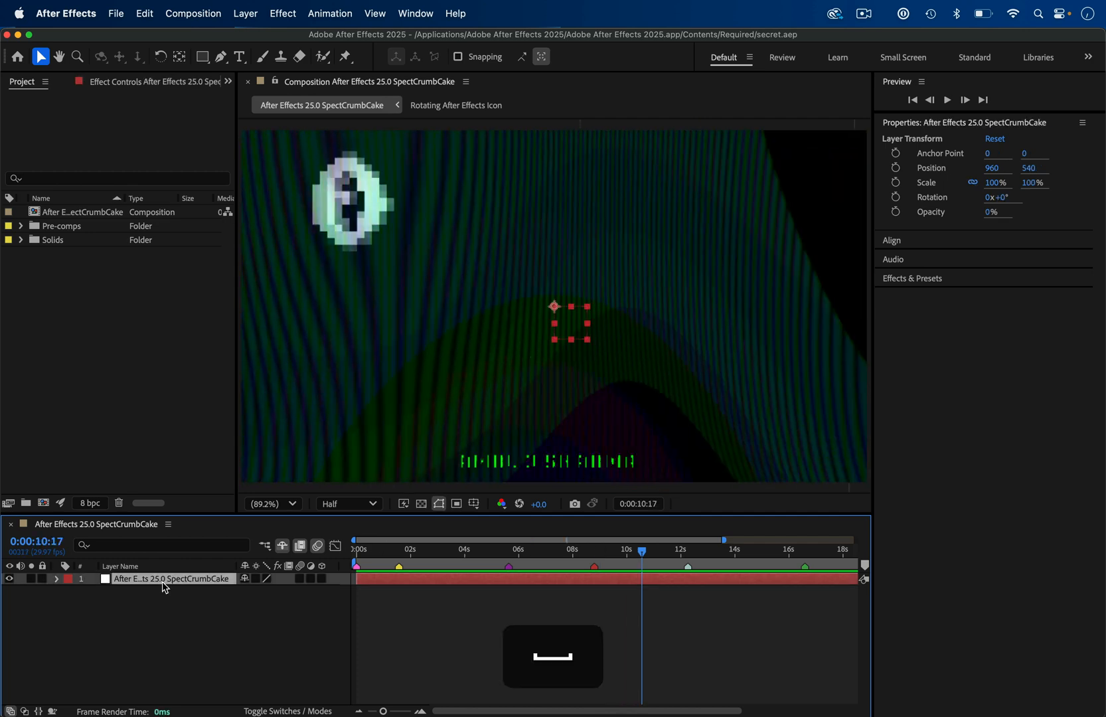
{"action": "left_click", "coordinate": [148, 80]}
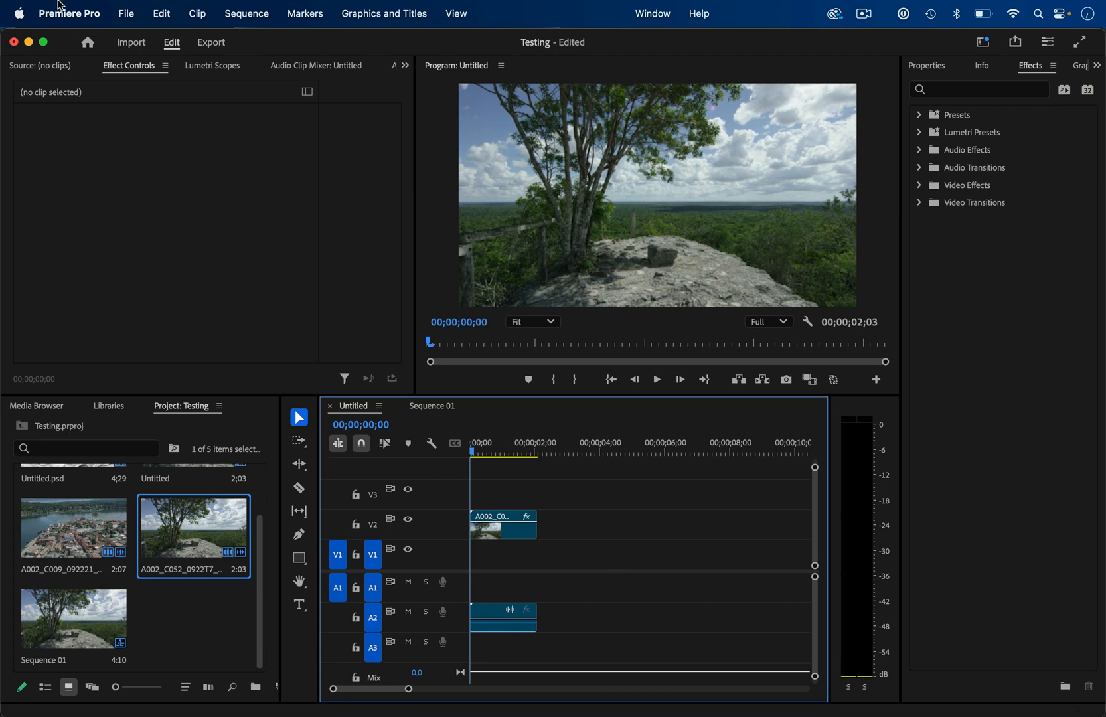
- Reveal the hidden red Film Friday poster with a rotary telephone in Premiere Pro
{"action": "left_click", "coordinate": [69, 13]}
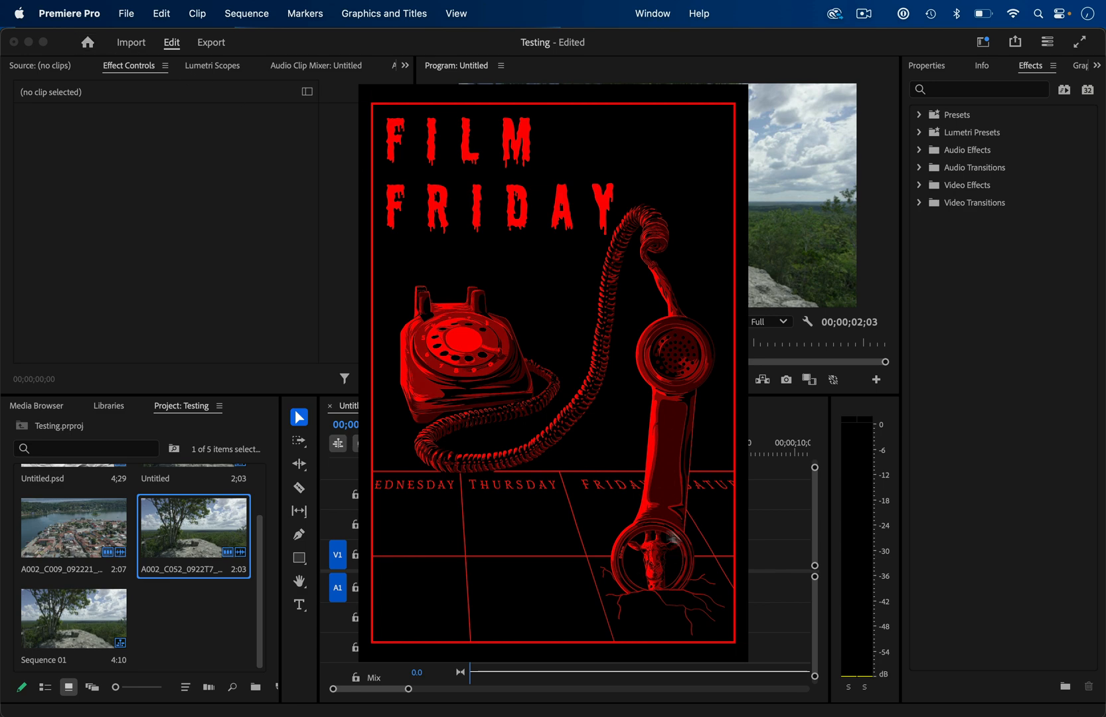
{"action": "mouse_move", "coordinate": [652, 557]}
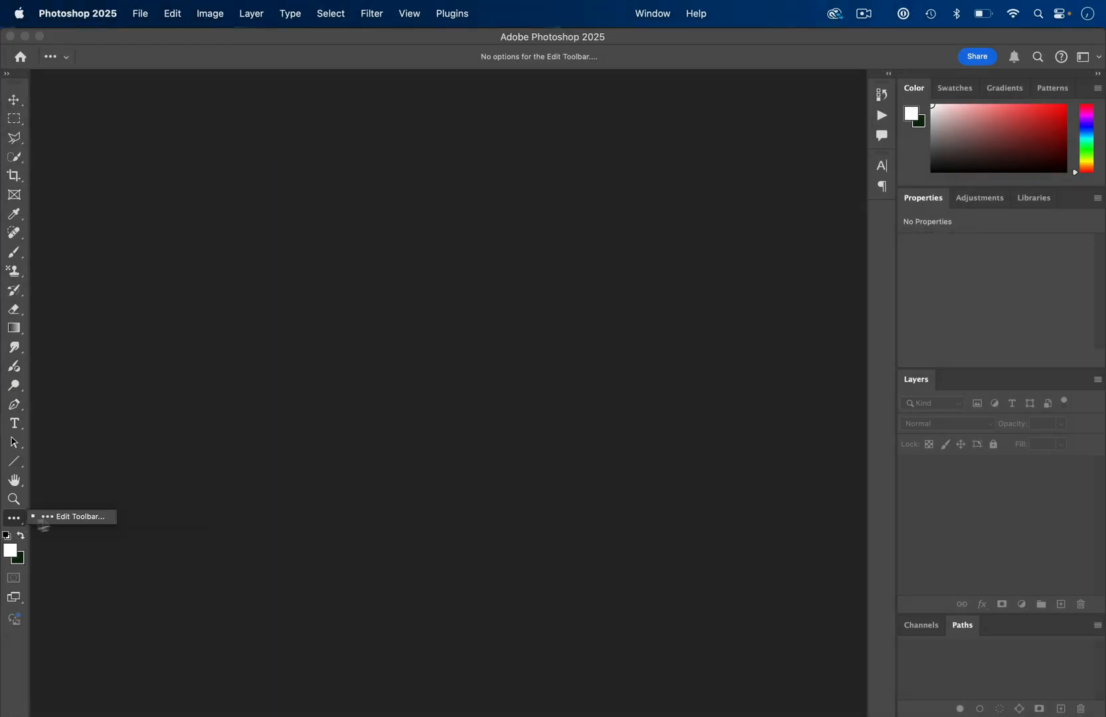
- Reveal the hidden banana icon in Photoshop's tools panel, then open Preferences
{"action": "left_click", "coordinate": [74, 519]}
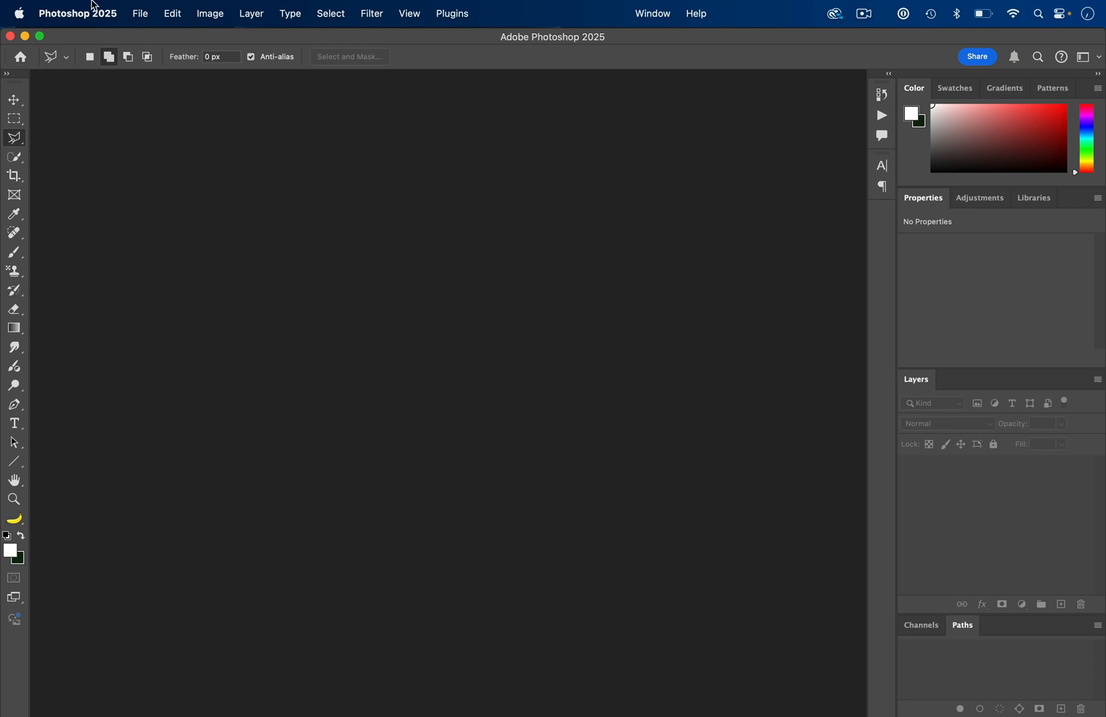
{"action": "left_click", "coordinate": [77, 12]}
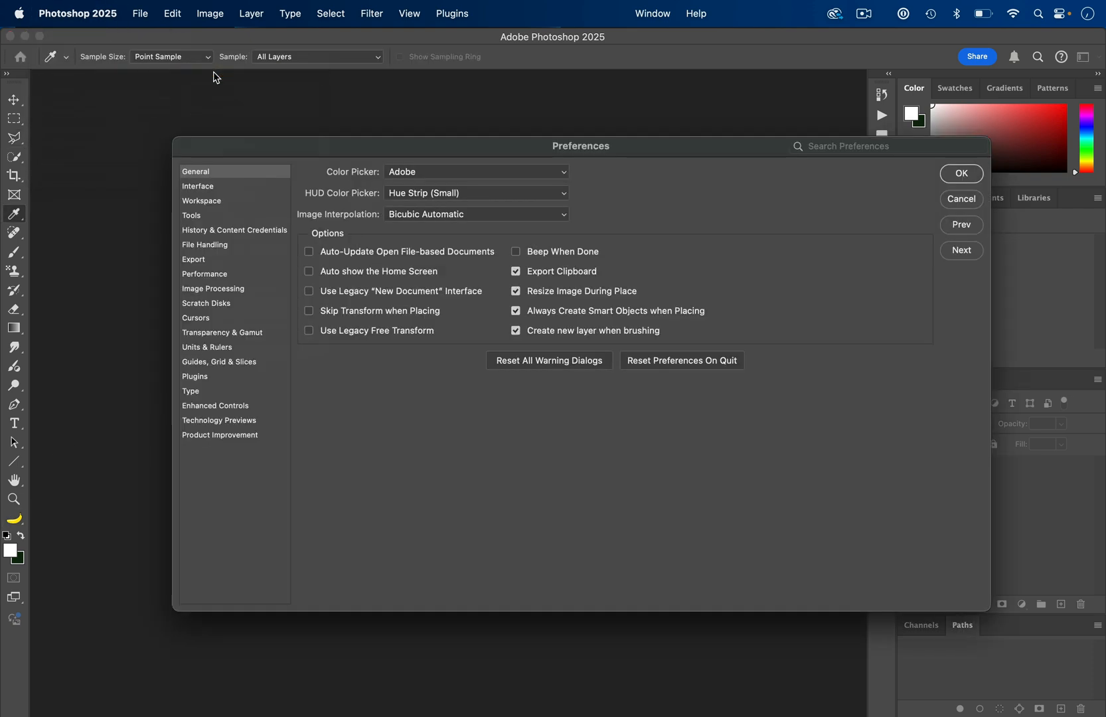
- In Interface settings, turn the Color Theme swatches into toast and apply the lightest
{"action": "left_click", "coordinate": [199, 186]}
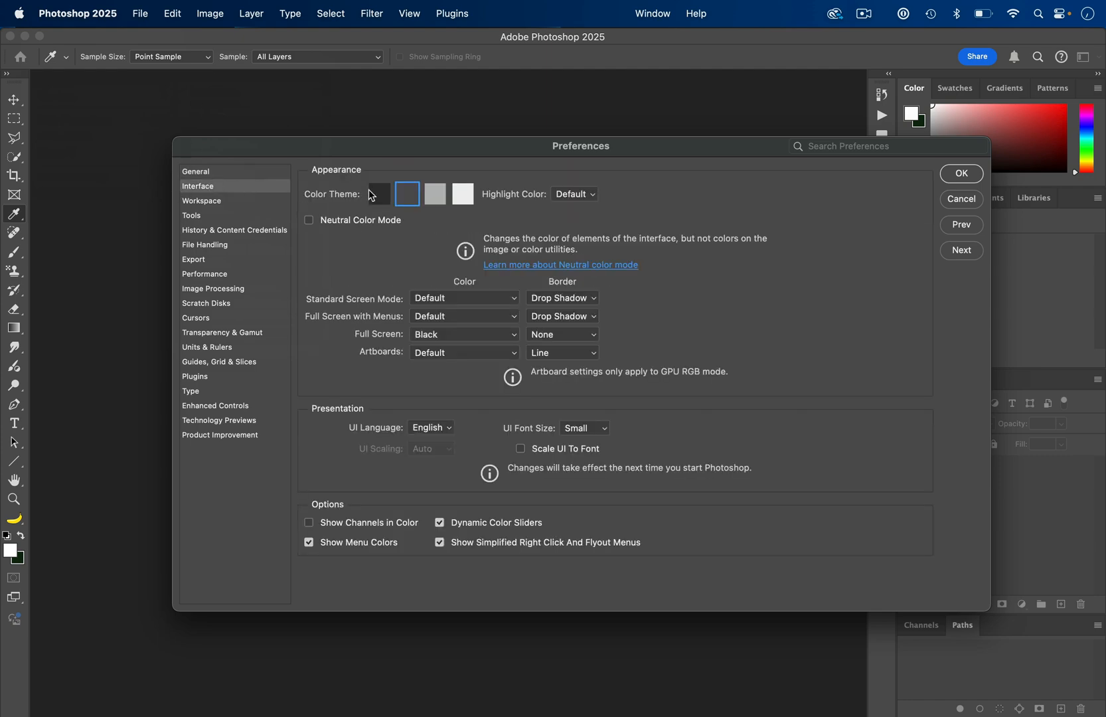
{"action": "left_click", "coordinate": [434, 194]}
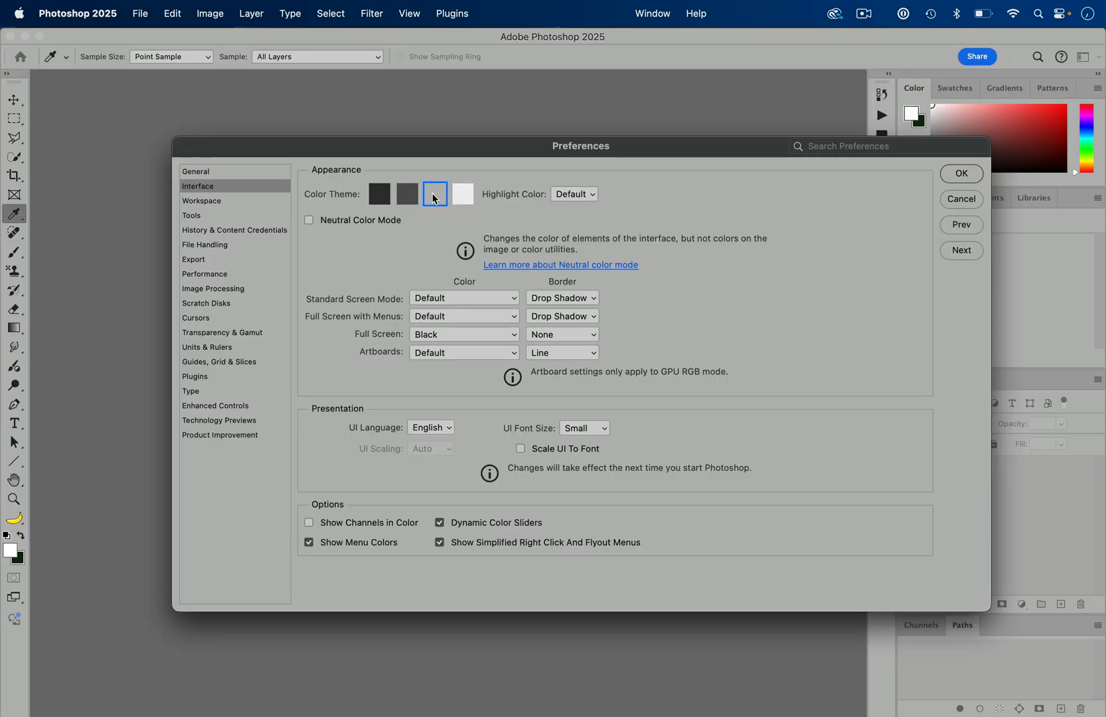
{"action": "left_click", "coordinate": [379, 193]}
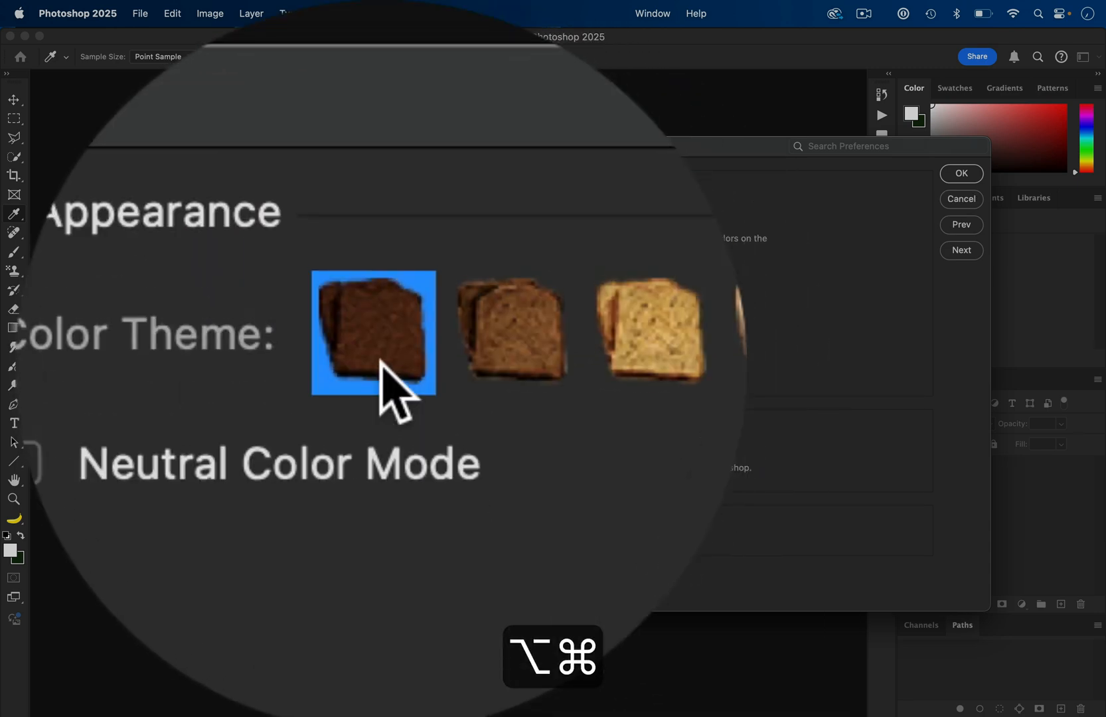
{"action": "left_click", "coordinate": [463, 193]}
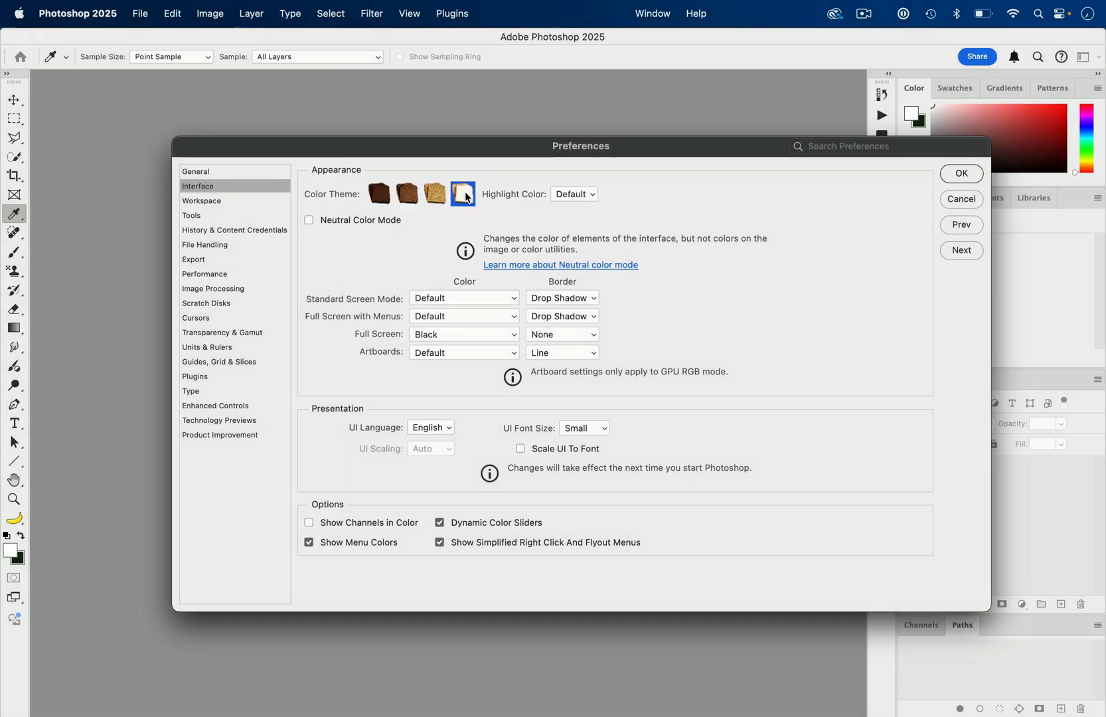
{"action": "left_click", "coordinate": [379, 193]}
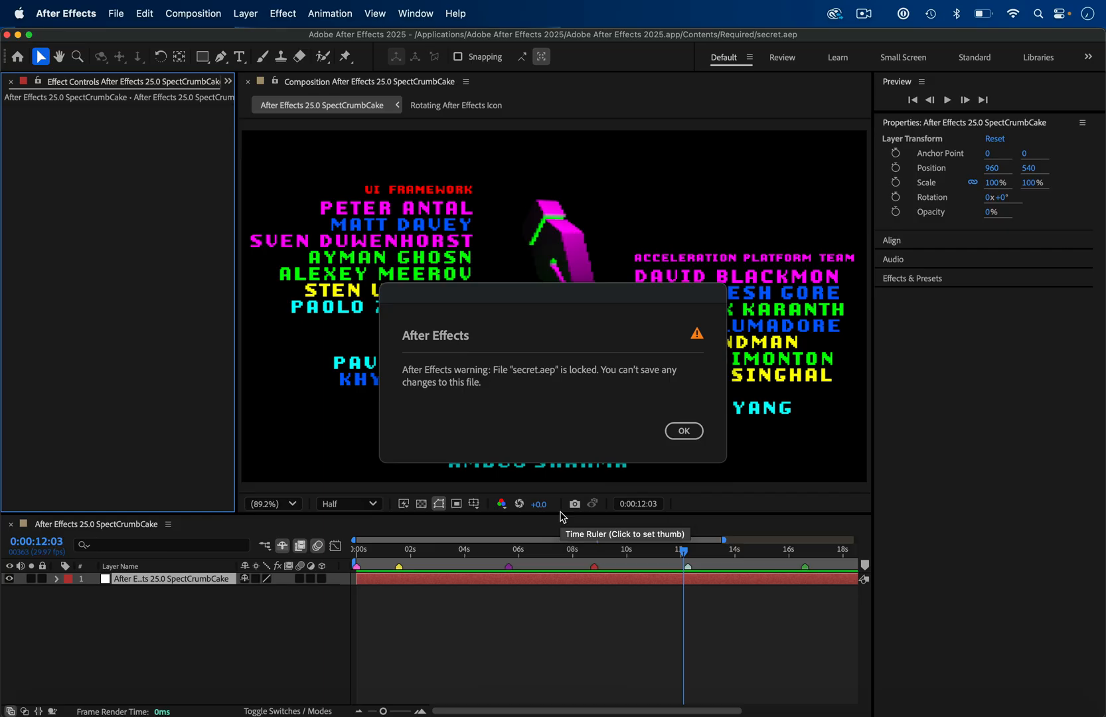
- Dismiss the secret.aep locked warning to reveal the credits roll with team names
{"action": "left_click", "coordinate": [681, 430]}
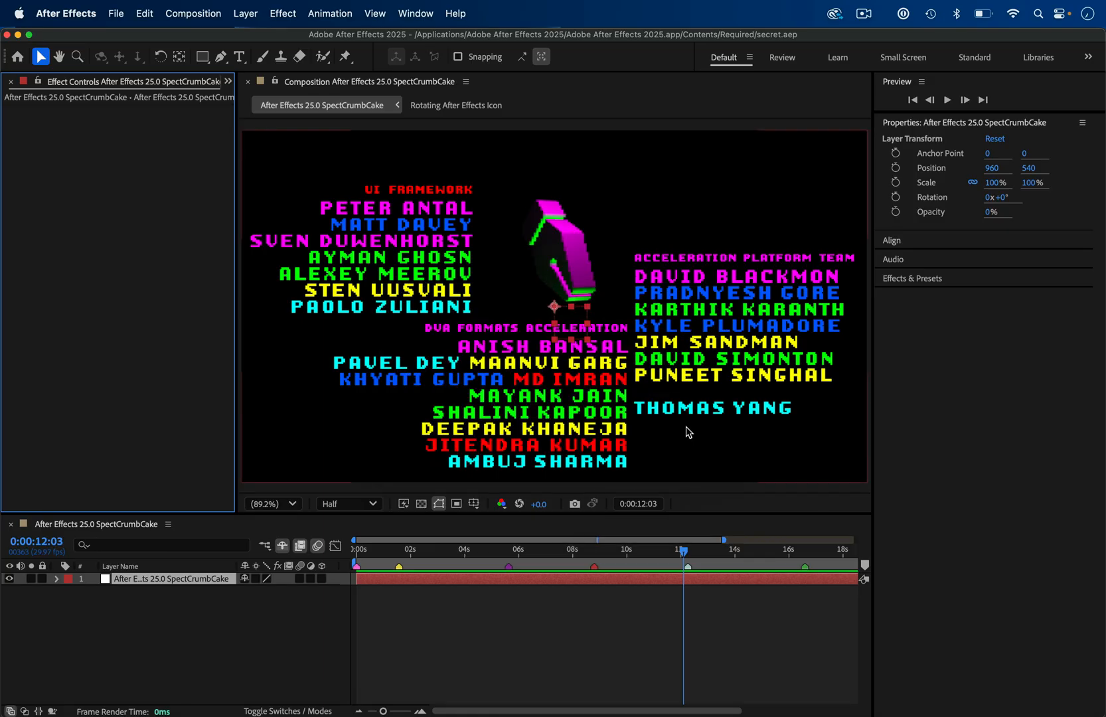